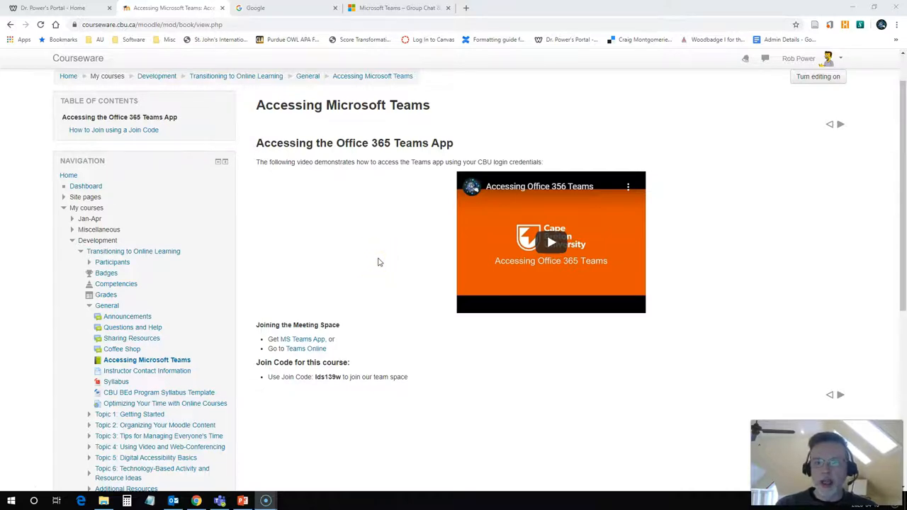
Step: Open the Teams Online link in a Chrome incognito window and begin signing in to Microsoft Teams
{"action": "scroll", "scroll_direction": "down", "scroll_amount": 3}
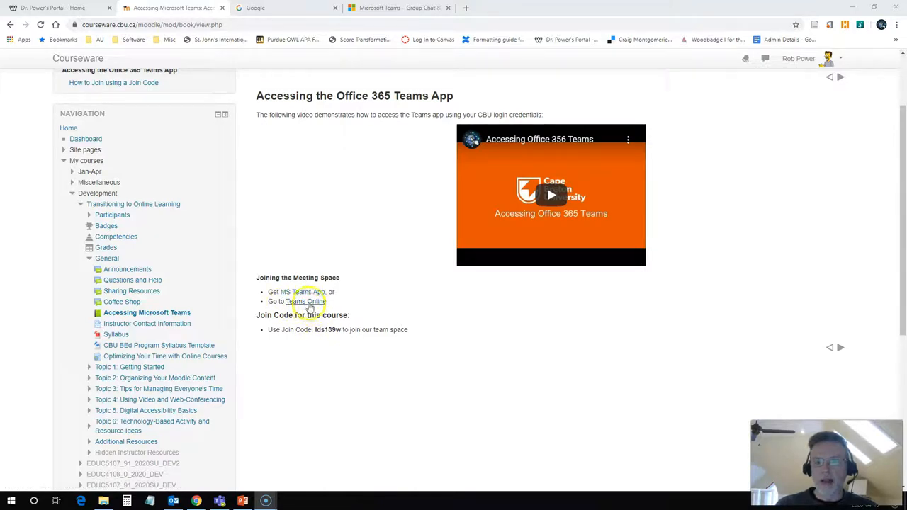
{"action": "mouse_move", "coordinate": [308, 304]}
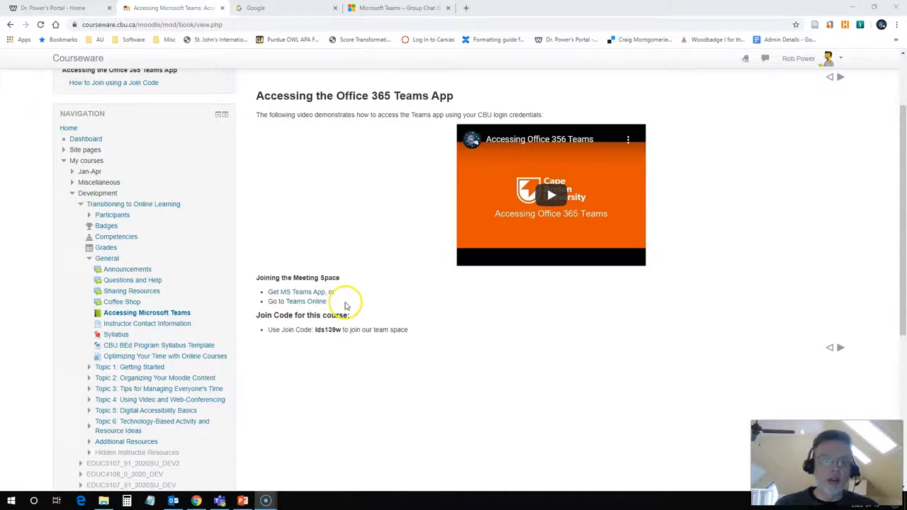
{"action": "right_click", "coordinate": [302, 301]}
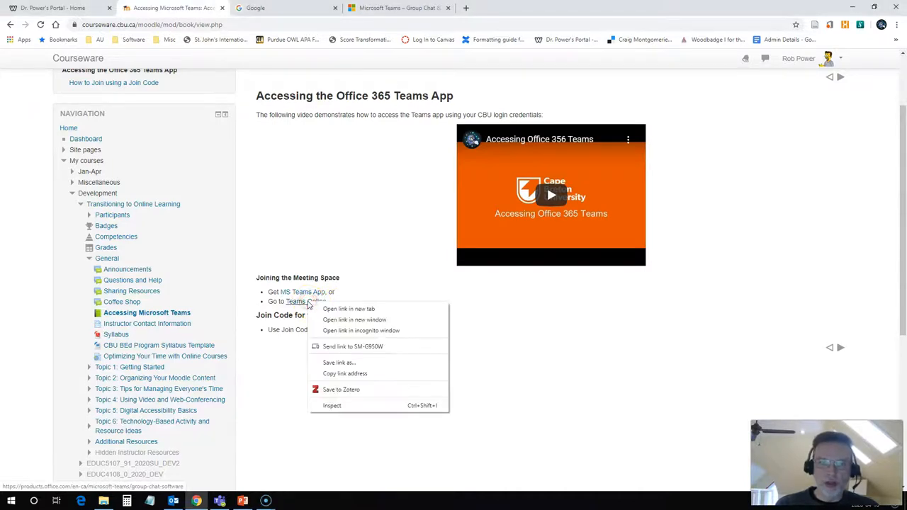
{"action": "mouse_move", "coordinate": [336, 334]}
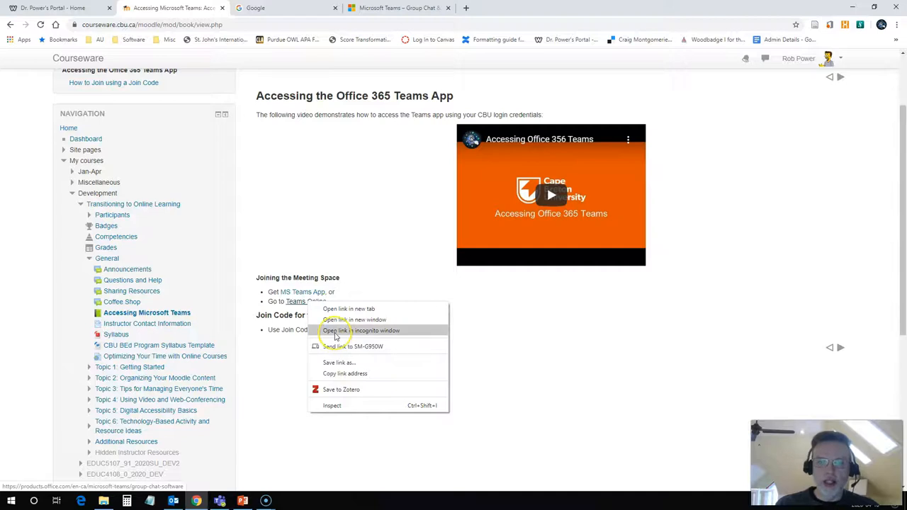
{"action": "mouse_move", "coordinate": [350, 337]}
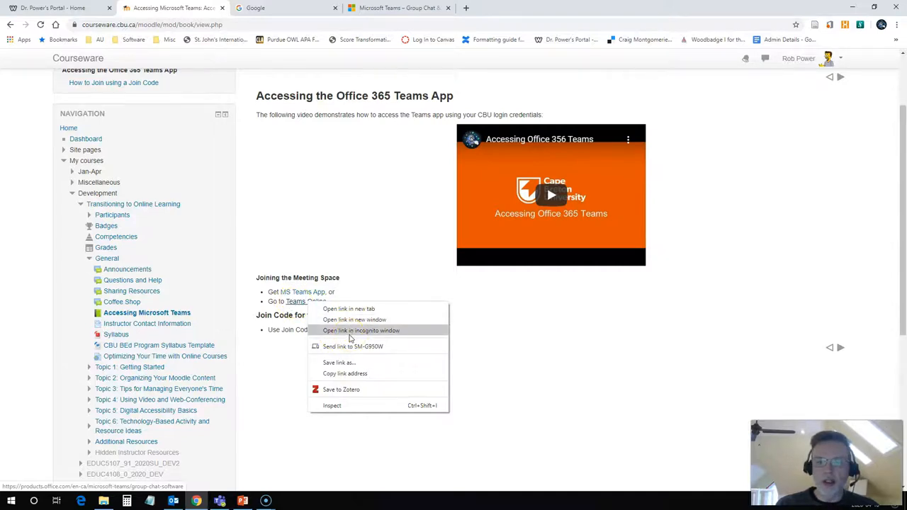
{"action": "left_click", "coordinate": [359, 330]}
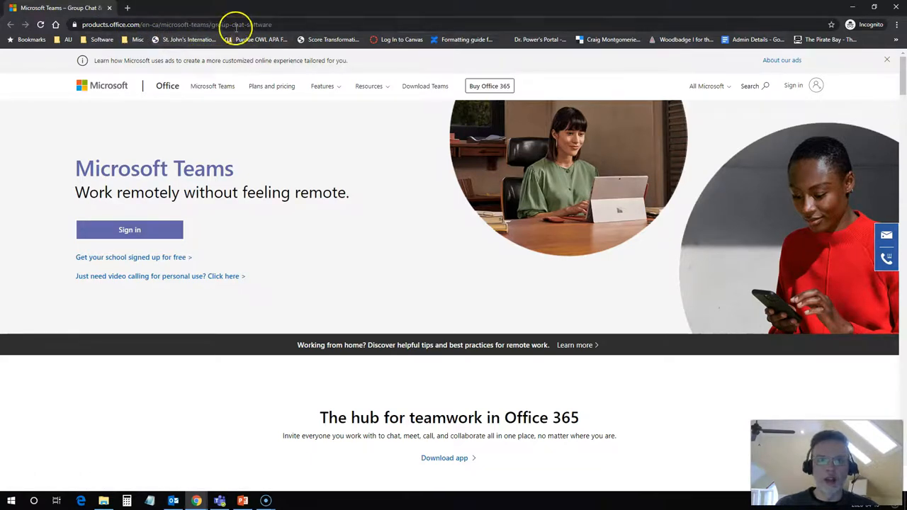
{"action": "mouse_move", "coordinate": [294, 263]}
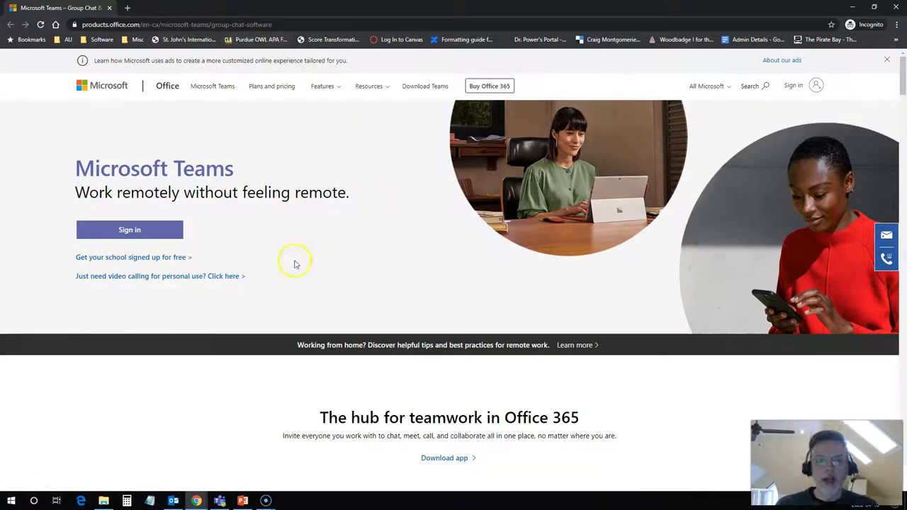
{"action": "left_click", "coordinate": [130, 230]}
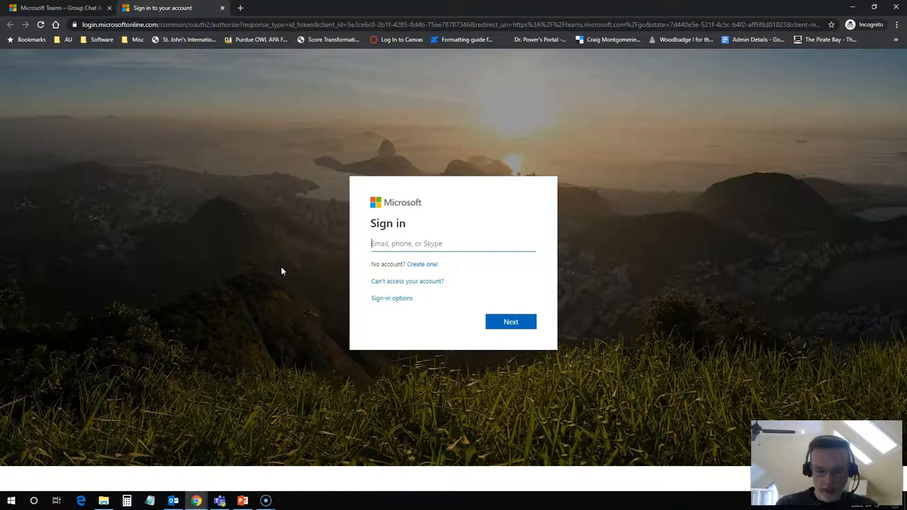
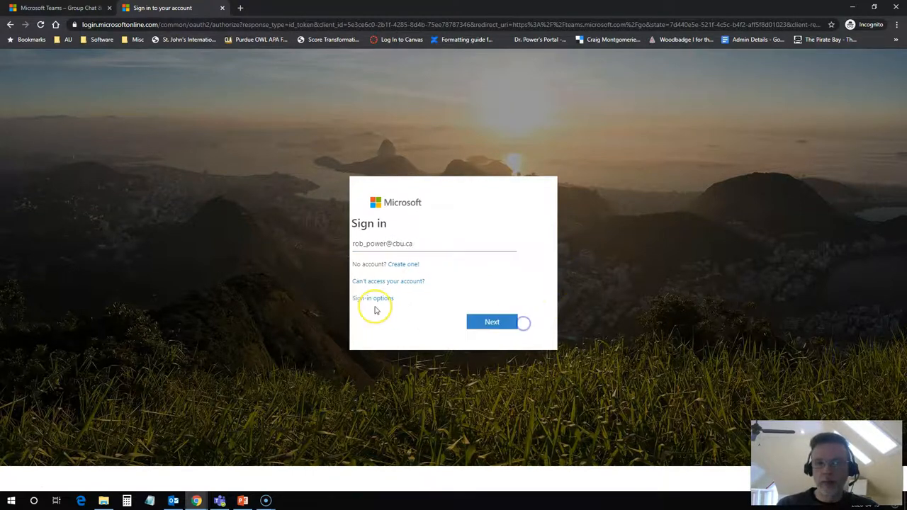
{"action": "left_click", "coordinate": [491, 322]}
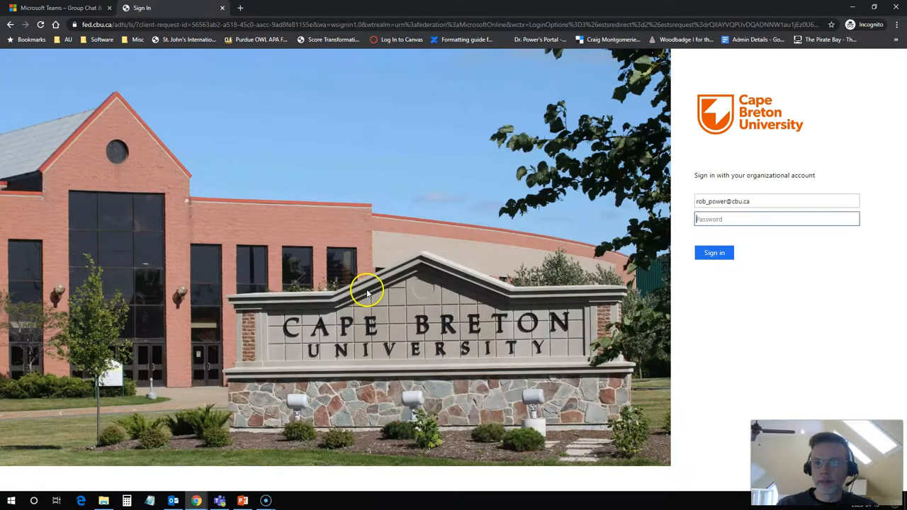
{"action": "mouse_move", "coordinate": [397, 273]}
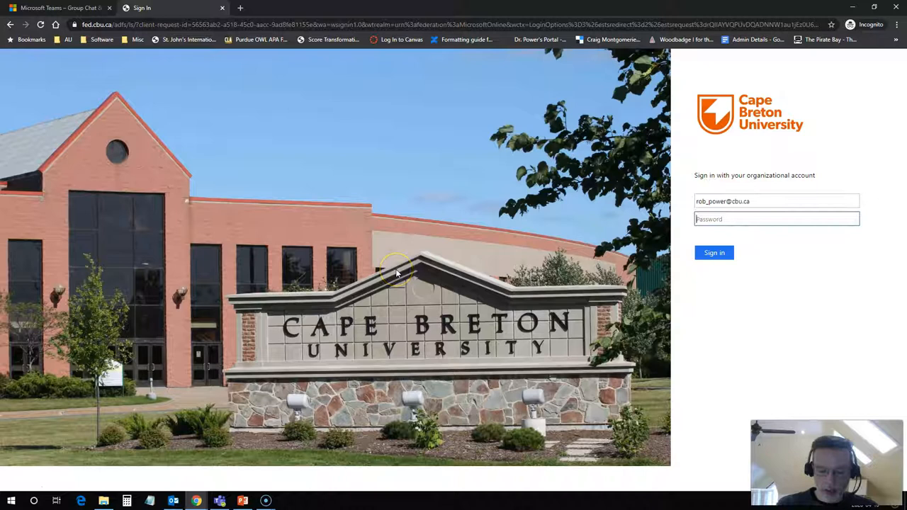
{"action": "type", "text": "••••••"}
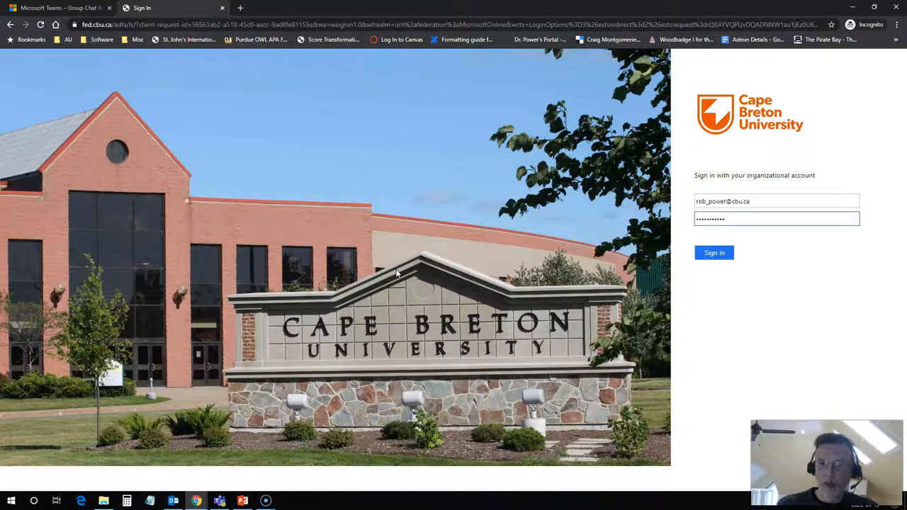
{"action": "left_click", "coordinate": [714, 253]}
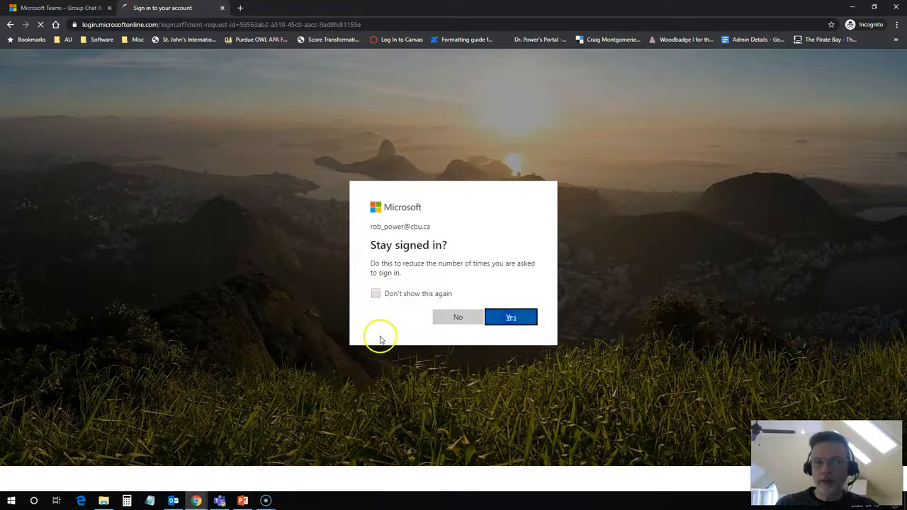
{"action": "left_click", "coordinate": [511, 317]}
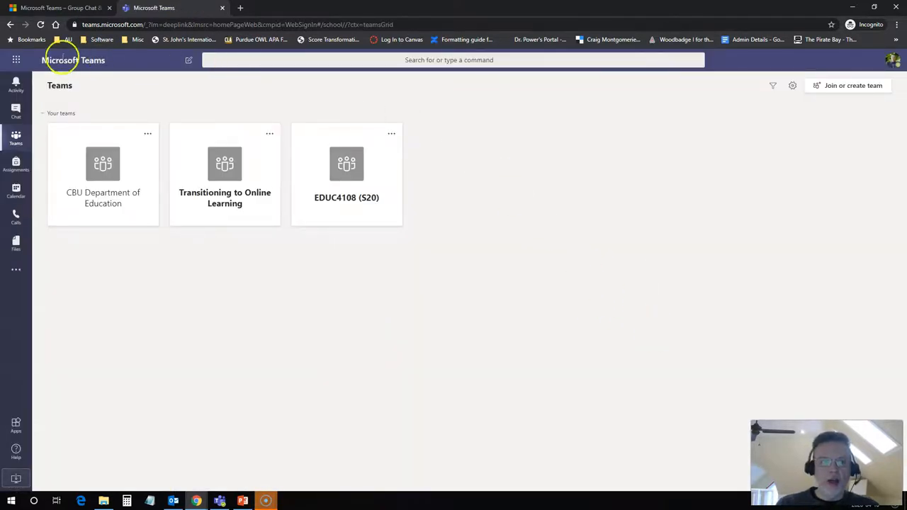
{"action": "mouse_move", "coordinate": [16, 85]}
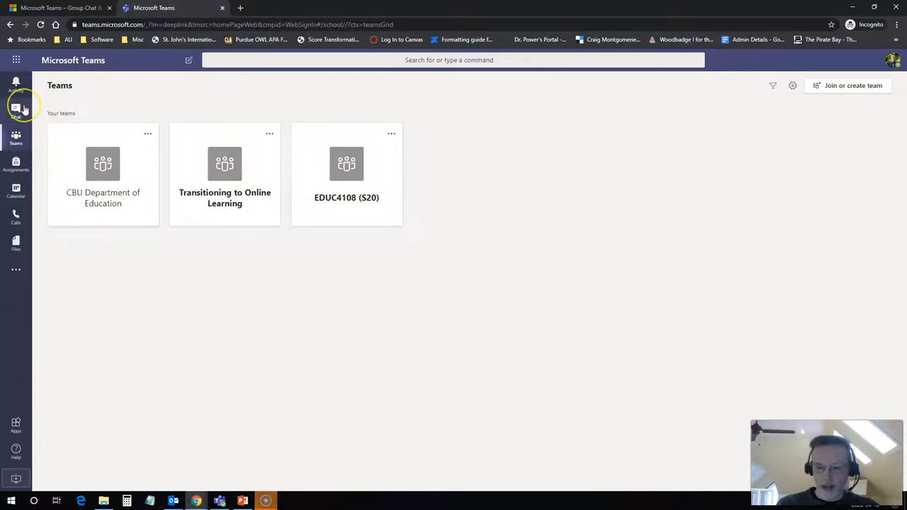
{"action": "key", "text": "F11"}
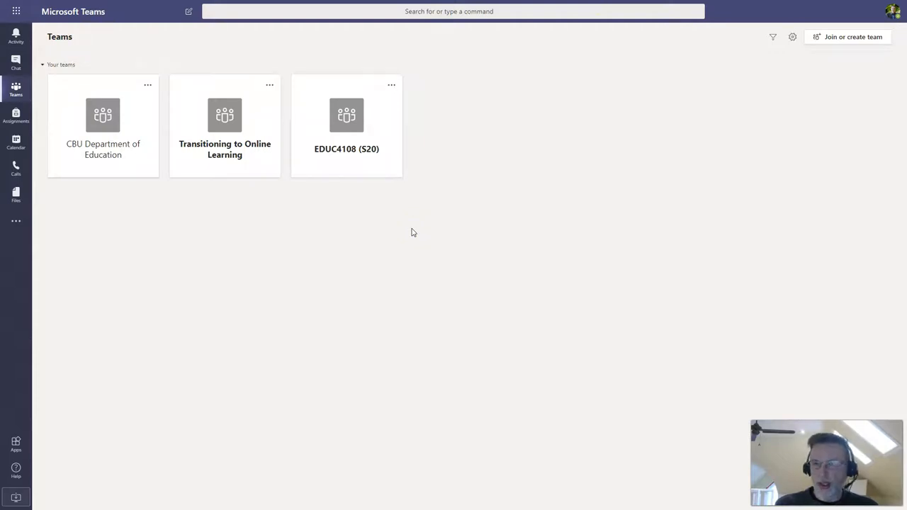
{"action": "mouse_move", "coordinate": [166, 74]}
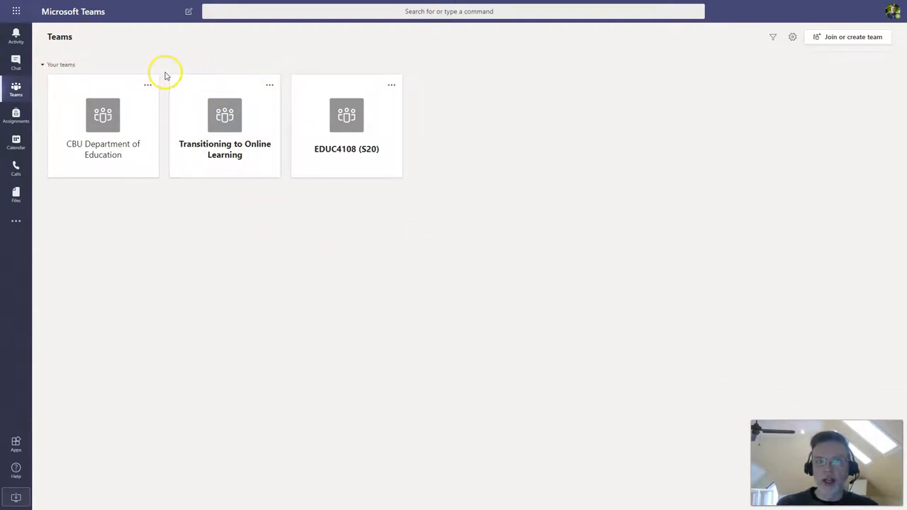
{"action": "mouse_move", "coordinate": [319, 249]}
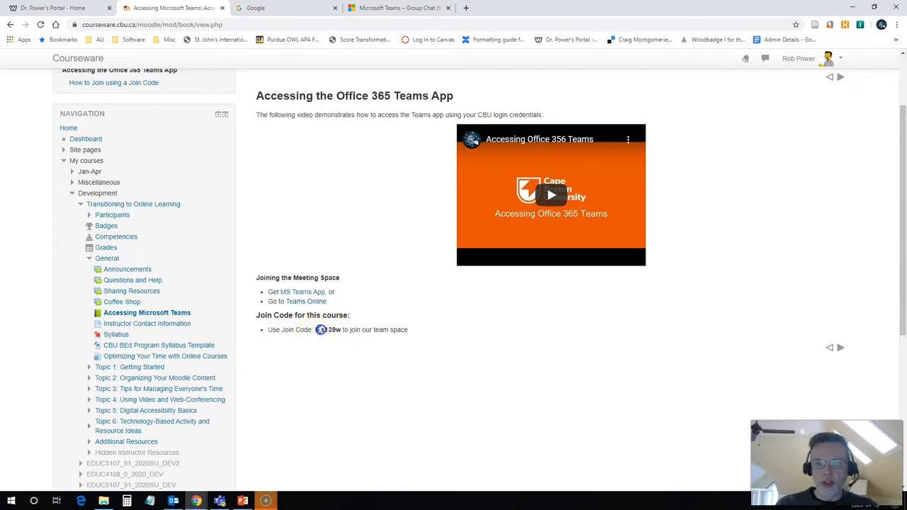
{"action": "double_click", "coordinate": [326, 330]}
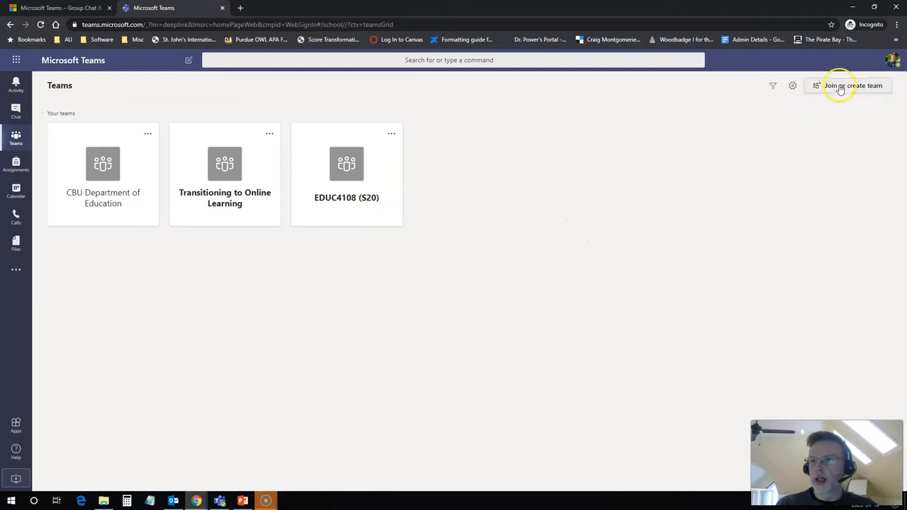
{"action": "left_click", "coordinate": [840, 86]}
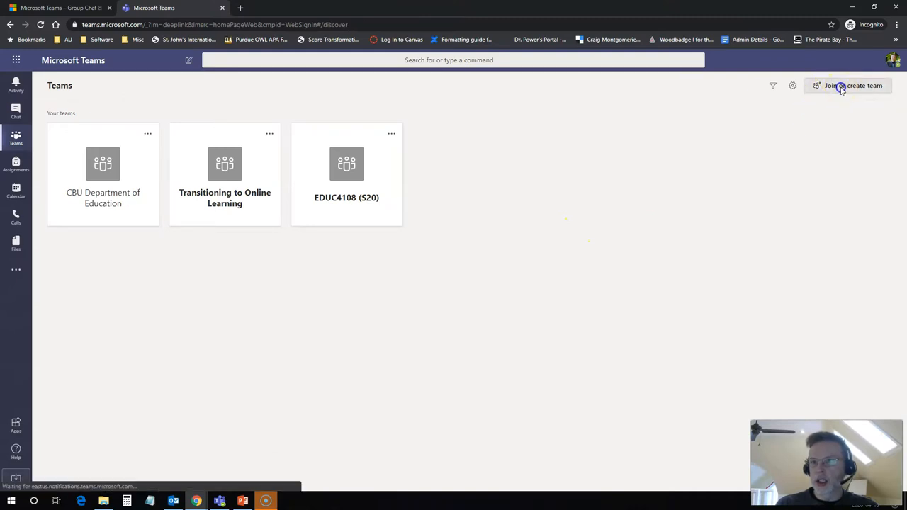
{"action": "left_click", "coordinate": [842, 86]}
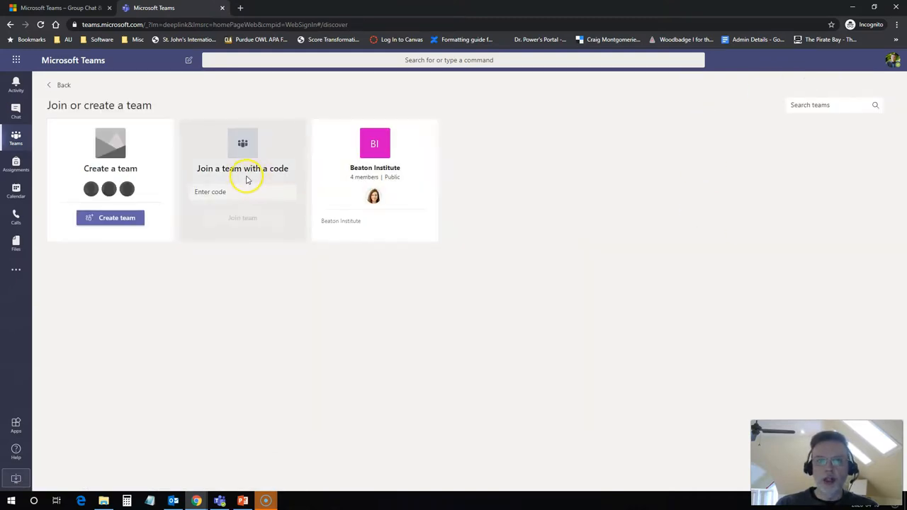
{"action": "left_click", "coordinate": [242, 191]}
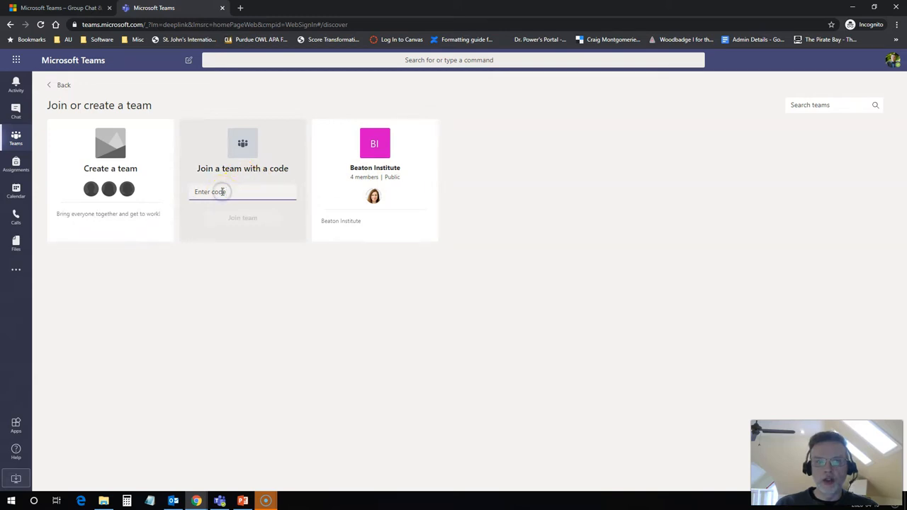
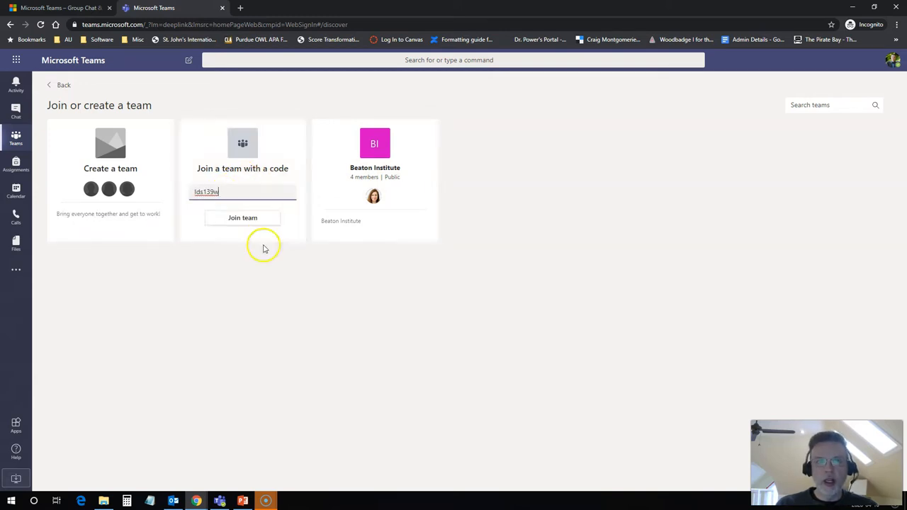